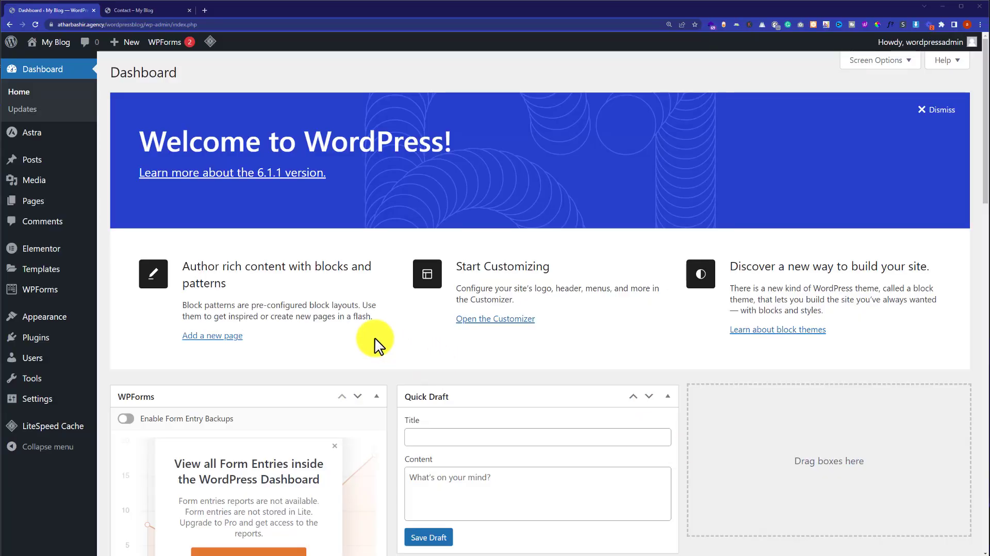
- View the Contact page showing its Home > Contact breadcrumb trail
{"action": "left_click", "coordinate": [132, 10]}
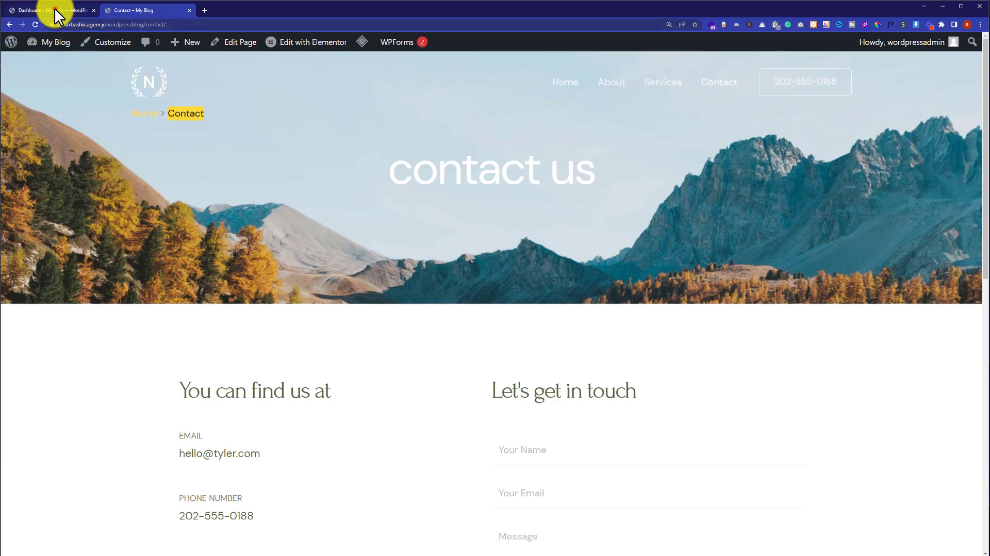
- Return to the dashboard and launch Appearance > Customize
{"action": "left_click", "coordinate": [47, 10]}
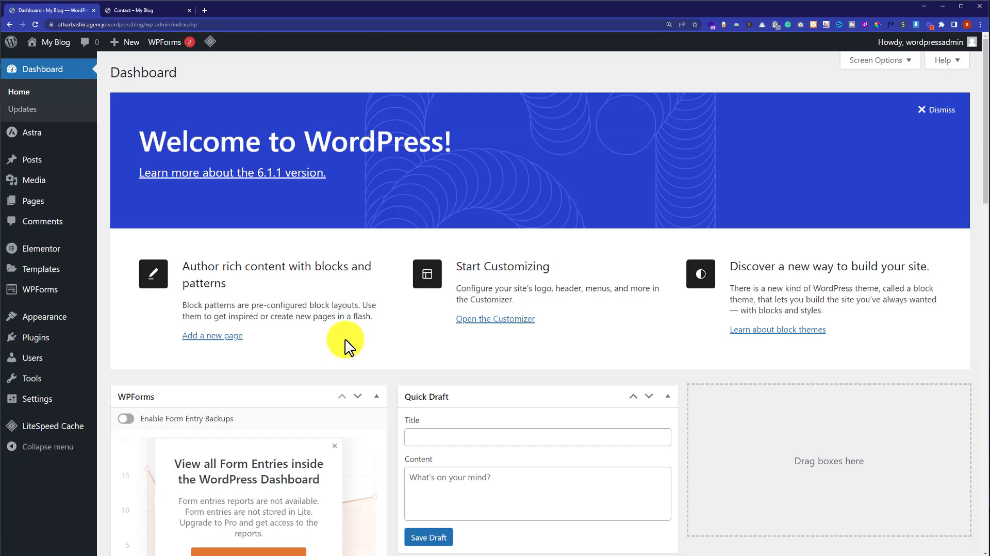
{"action": "mouse_move", "coordinate": [44, 317]}
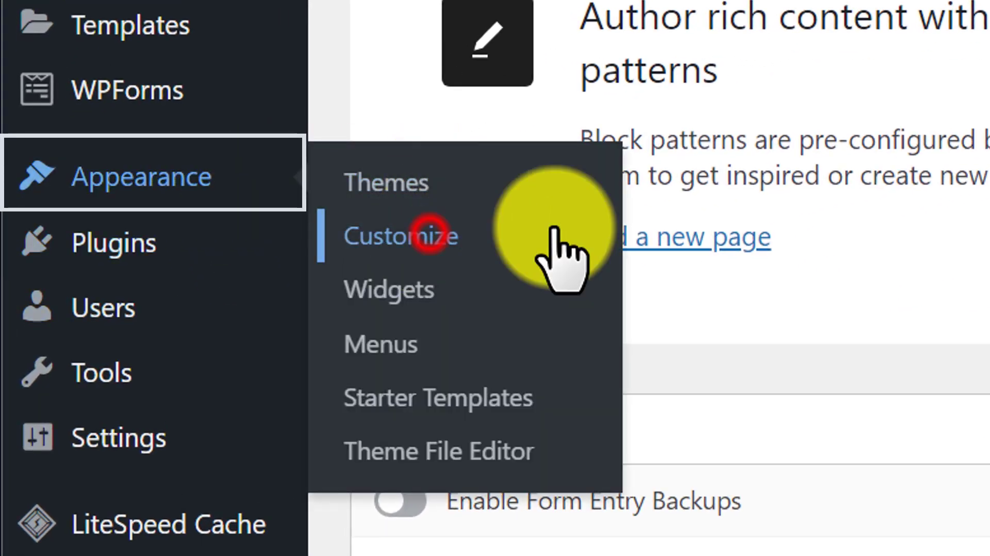
{"action": "left_click", "coordinate": [401, 236]}
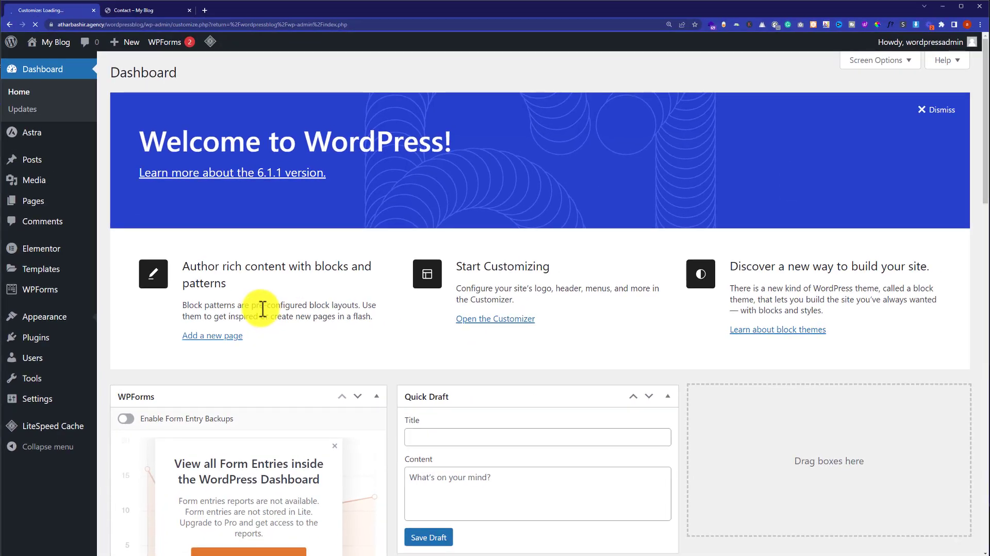
- Set Breadcrumb Header Position to None, publish, and check the Contact page
{"action": "left_click", "coordinate": [494, 318]}
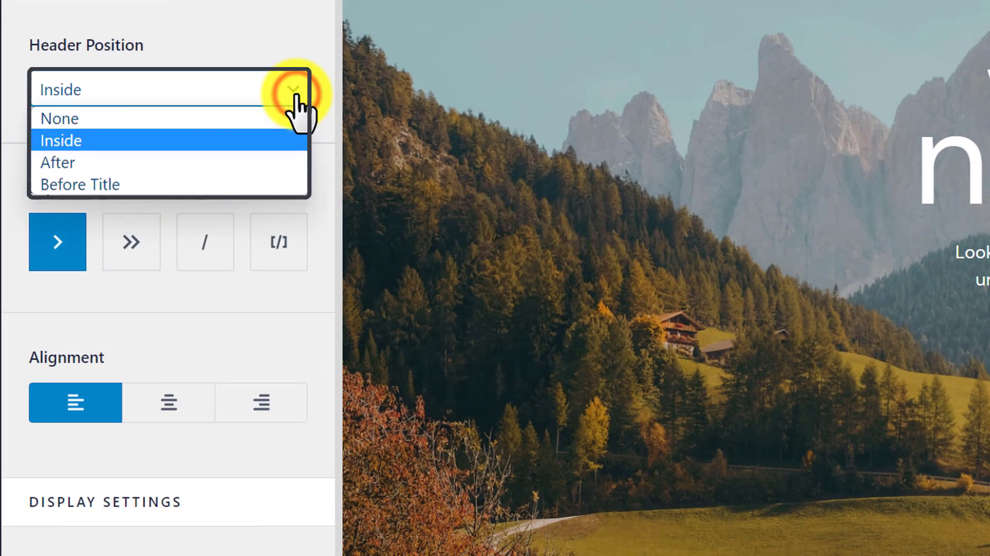
{"action": "left_click", "coordinate": [59, 118]}
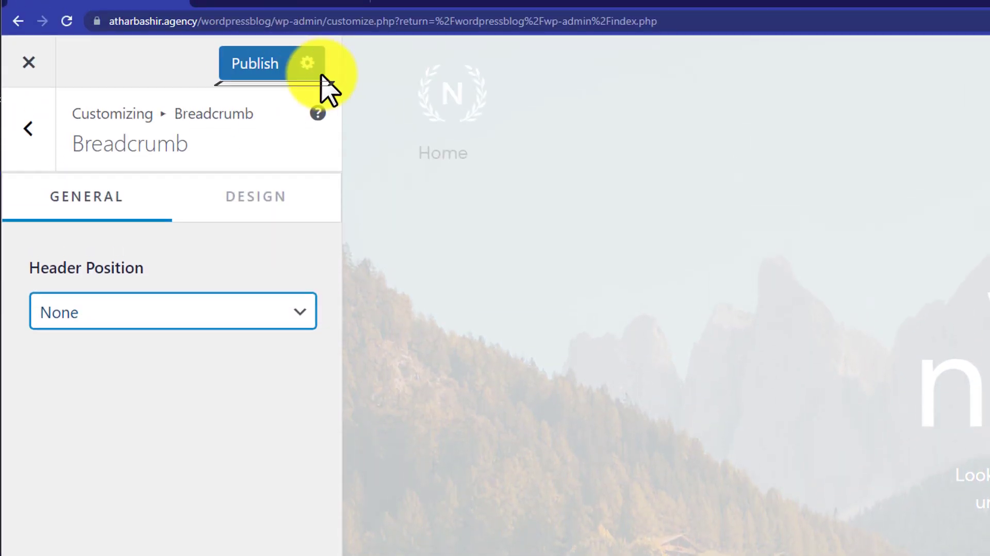
{"action": "left_click", "coordinate": [254, 63]}
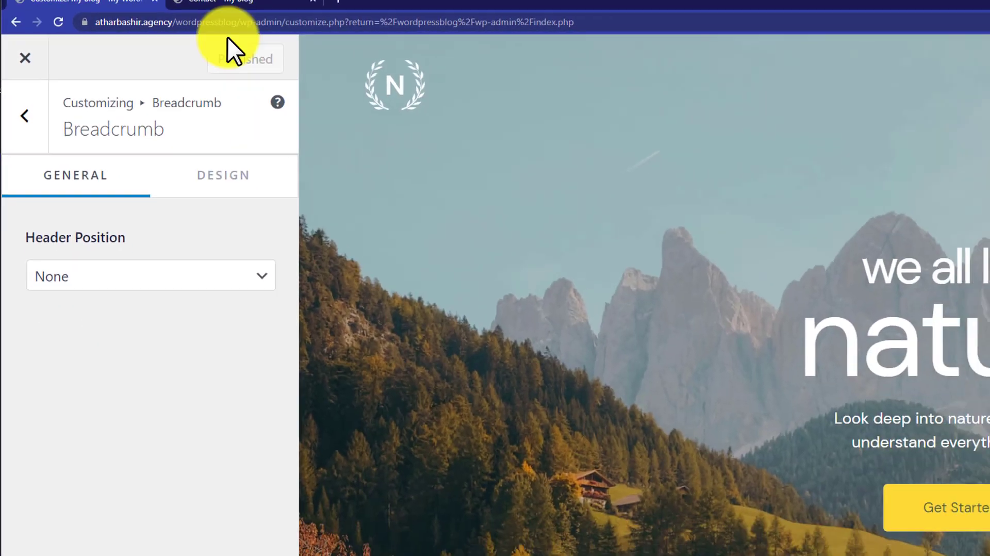
{"action": "left_click", "coordinate": [133, 10]}
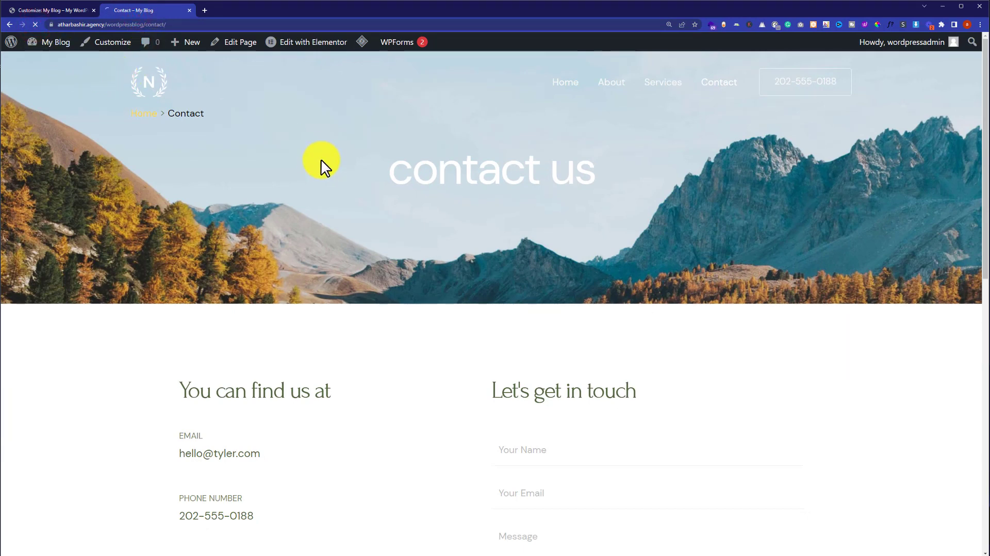
{"action": "mouse_move", "coordinate": [202, 135]}
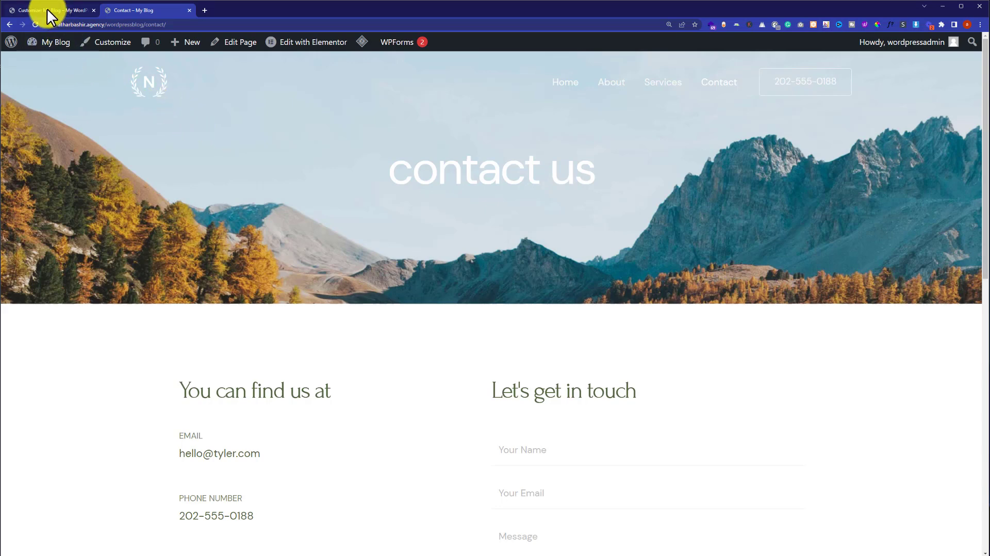
- Set breadcrumb Header Position to Inside, with » separator and centre alignment
{"action": "left_click", "coordinate": [51, 11]}
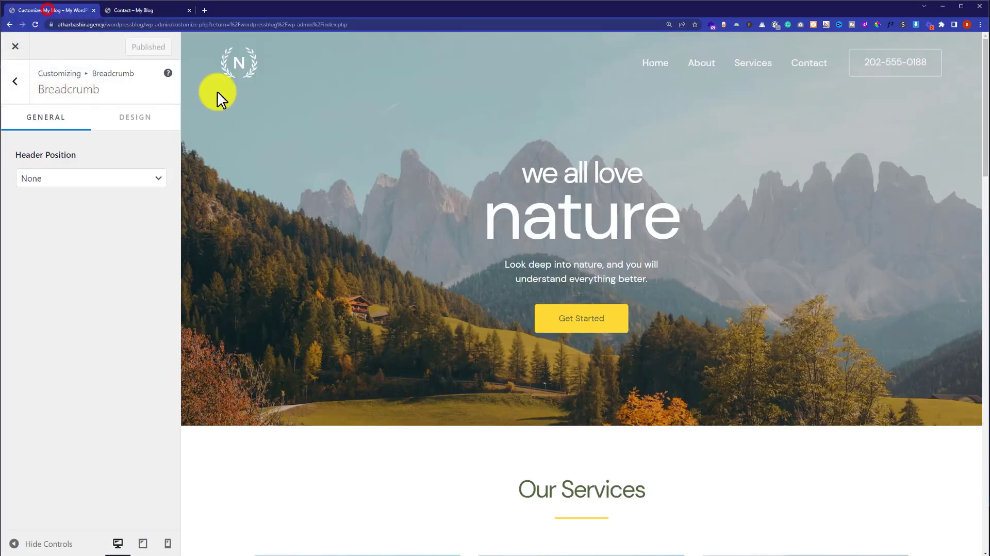
{"action": "left_click", "coordinate": [90, 178]}
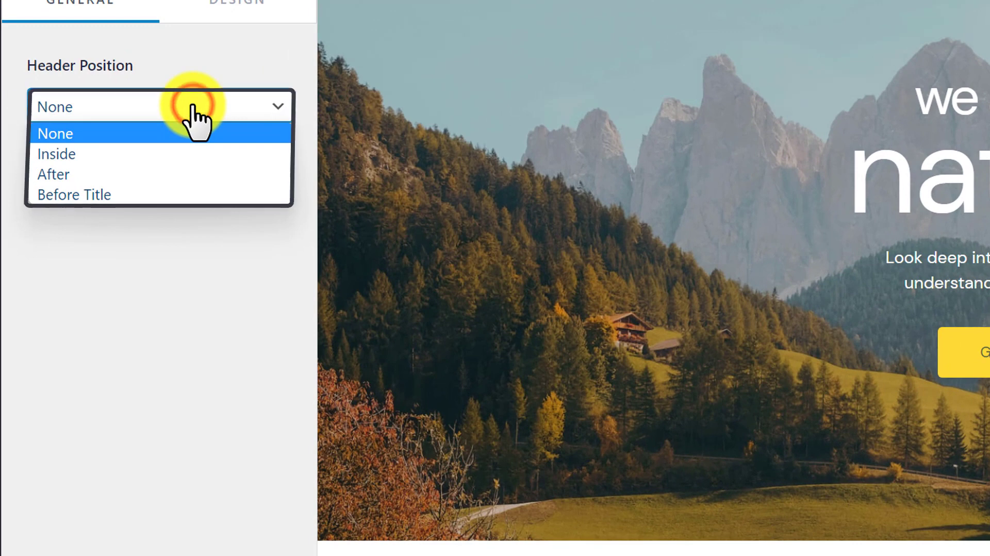
{"action": "left_click", "coordinate": [56, 154]}
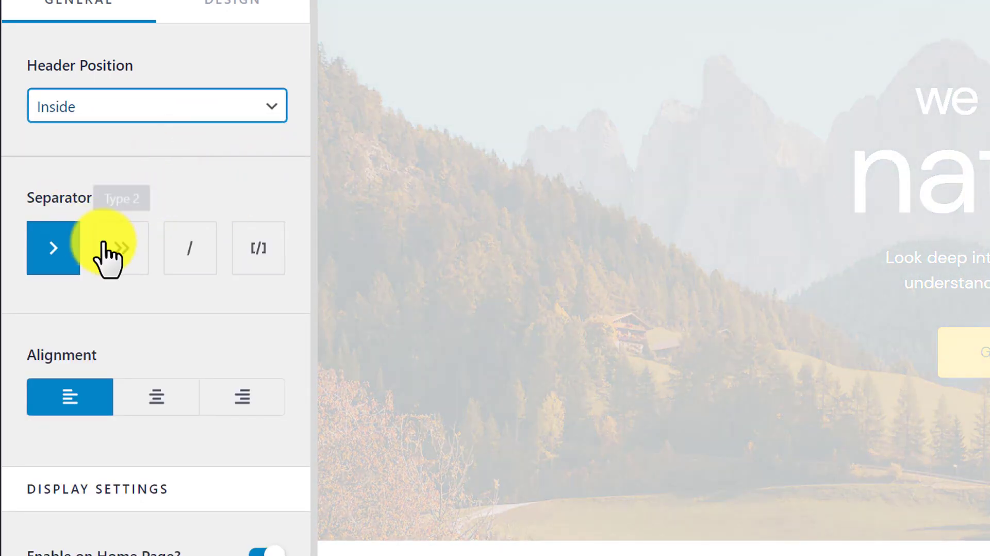
{"action": "left_click", "coordinate": [121, 247]}
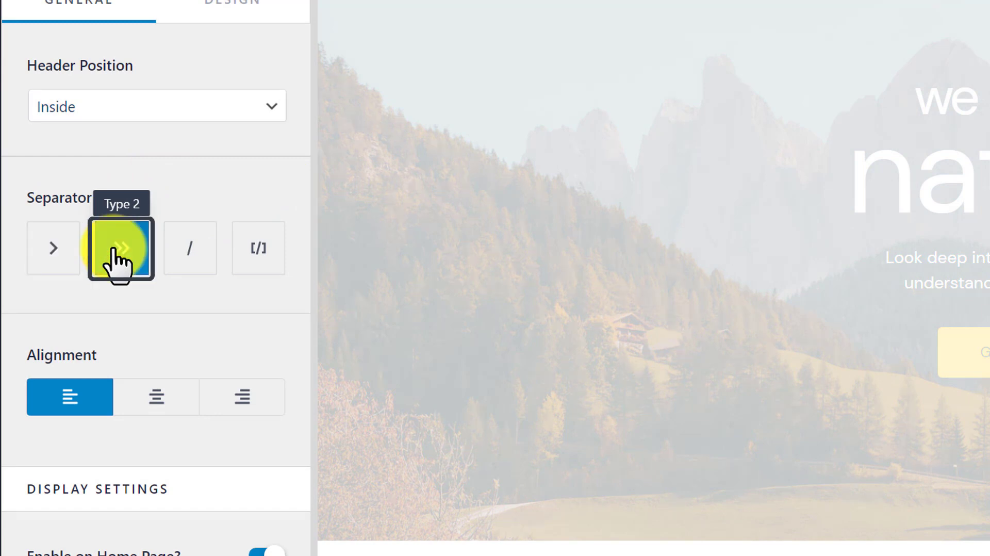
{"action": "left_click", "coordinate": [156, 397]}
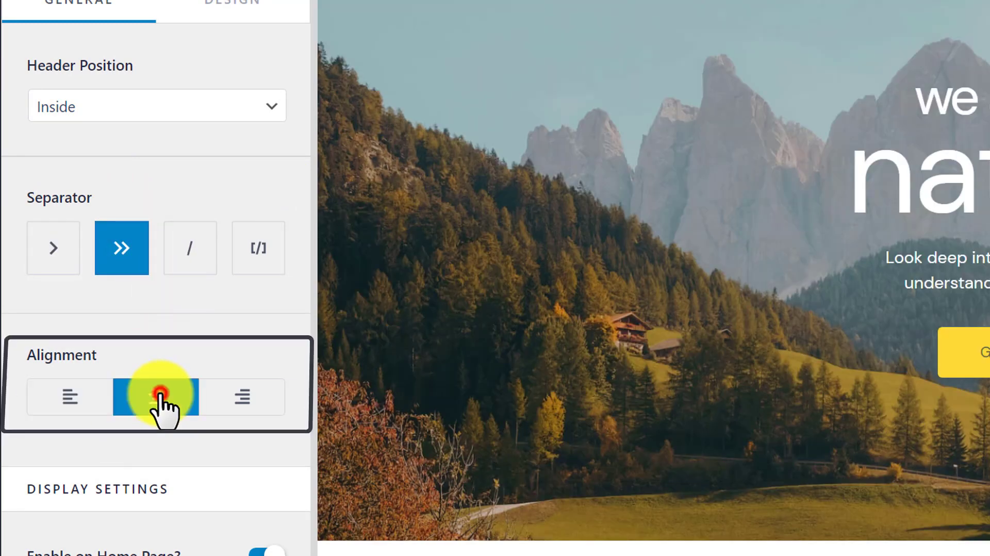